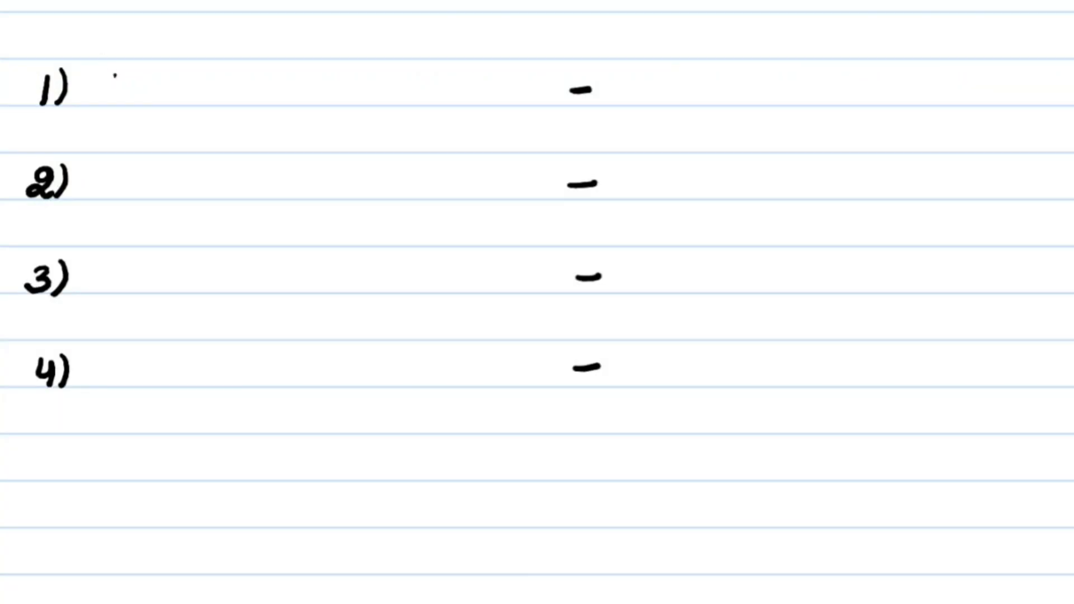
type("Carh")
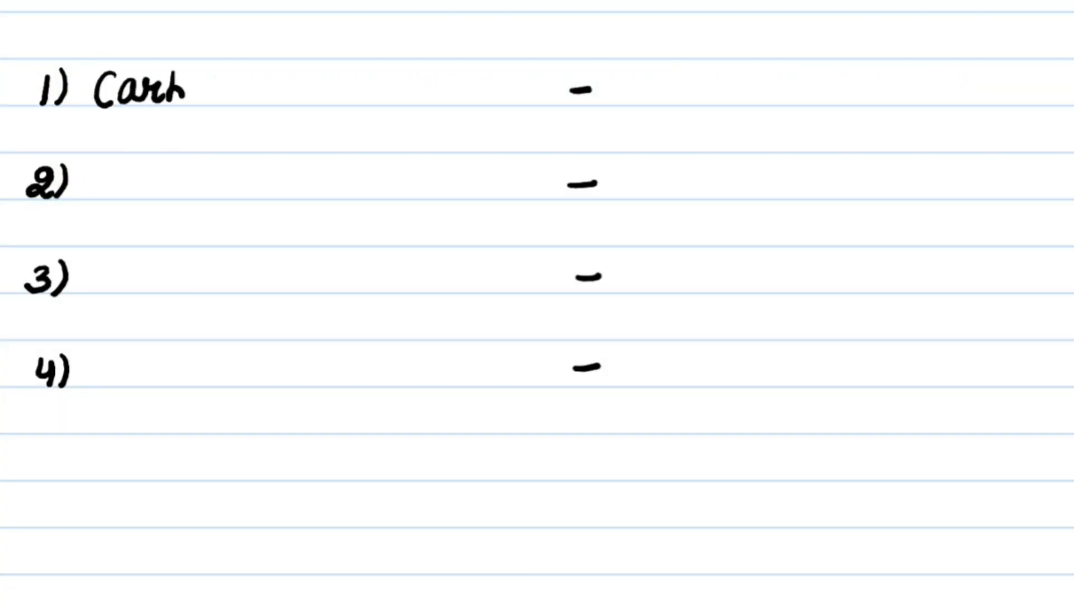
type("Carbon M")
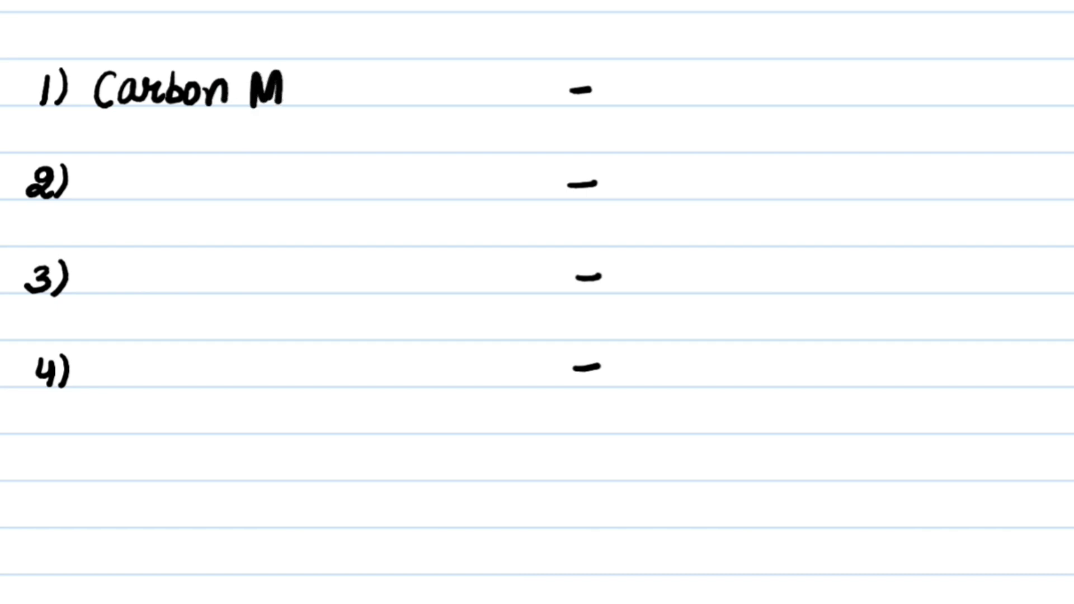
type("onox")
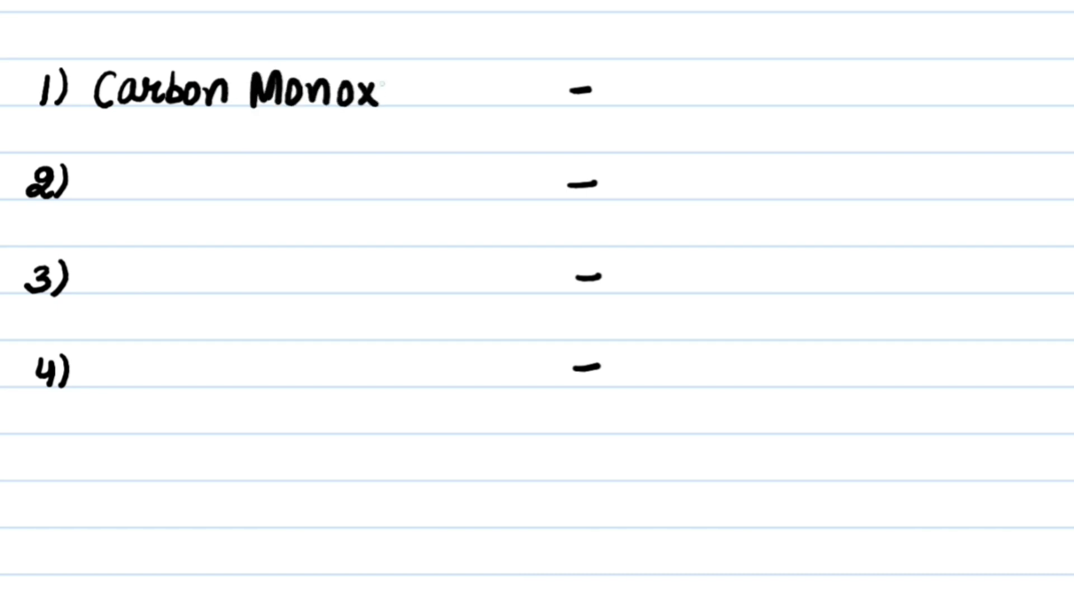
type("ide")
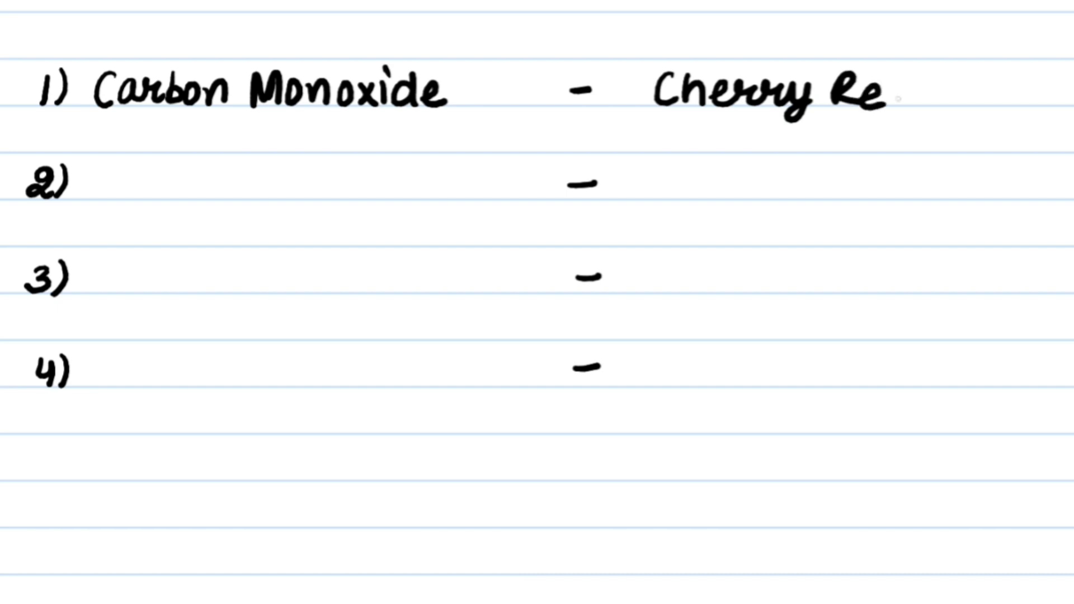
type("d")
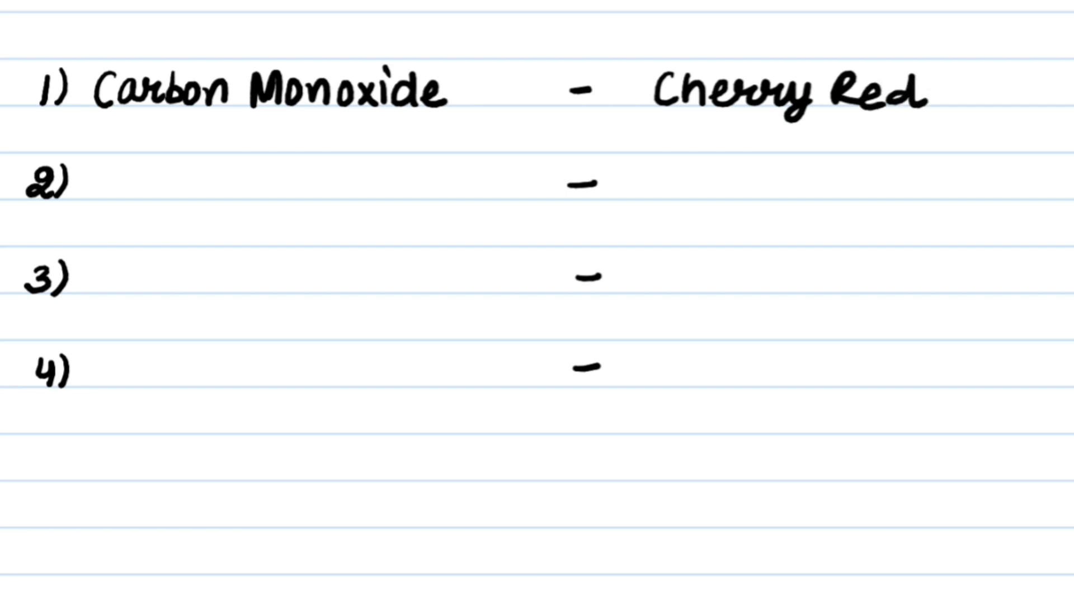
type("Cyanides")
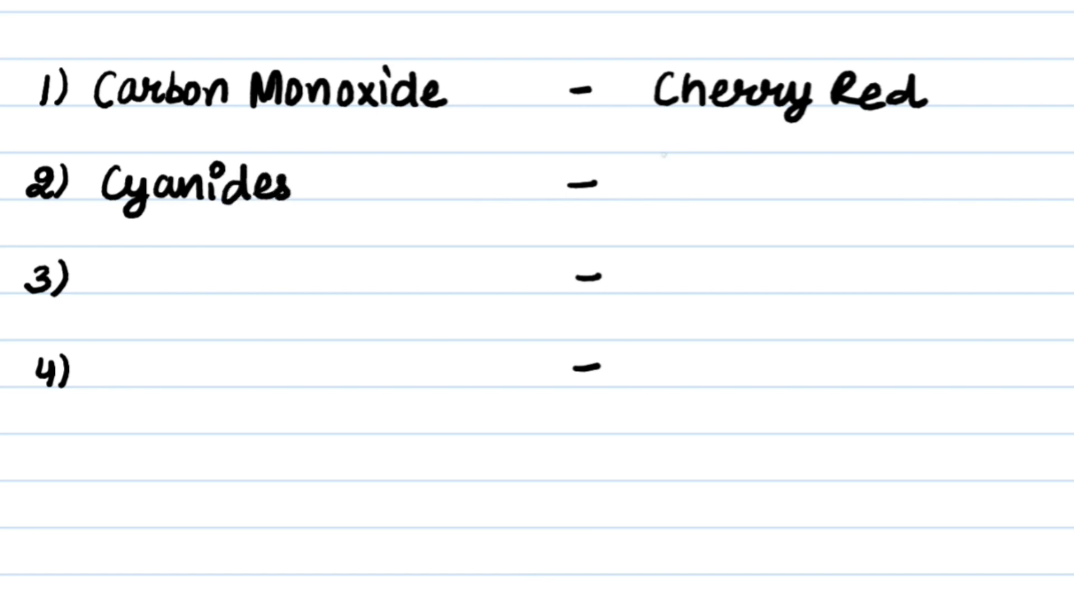
type("Brick Red")
type("Opi ")
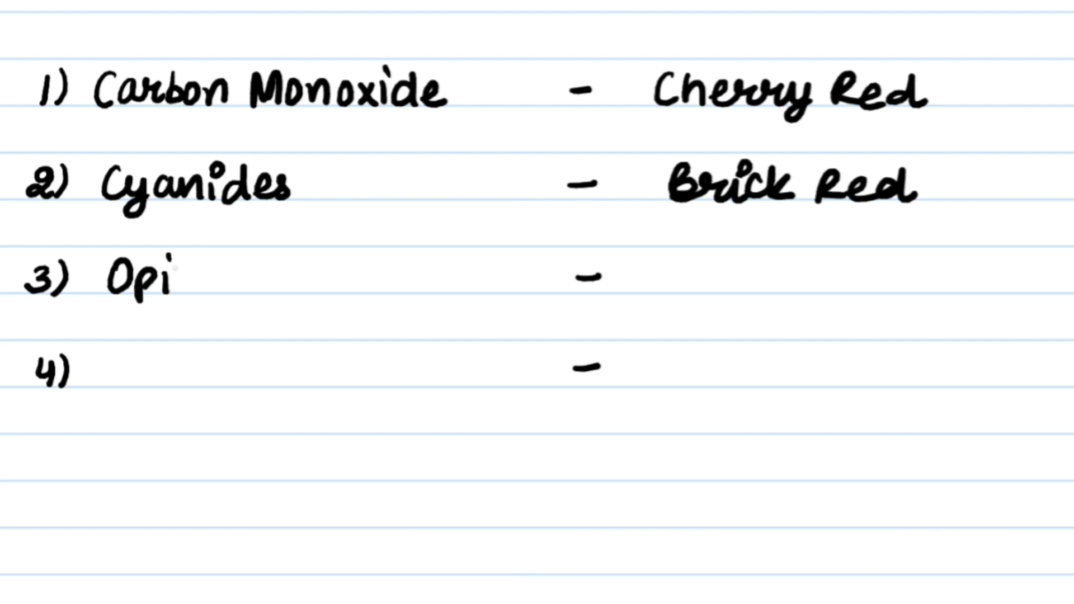
type("um")
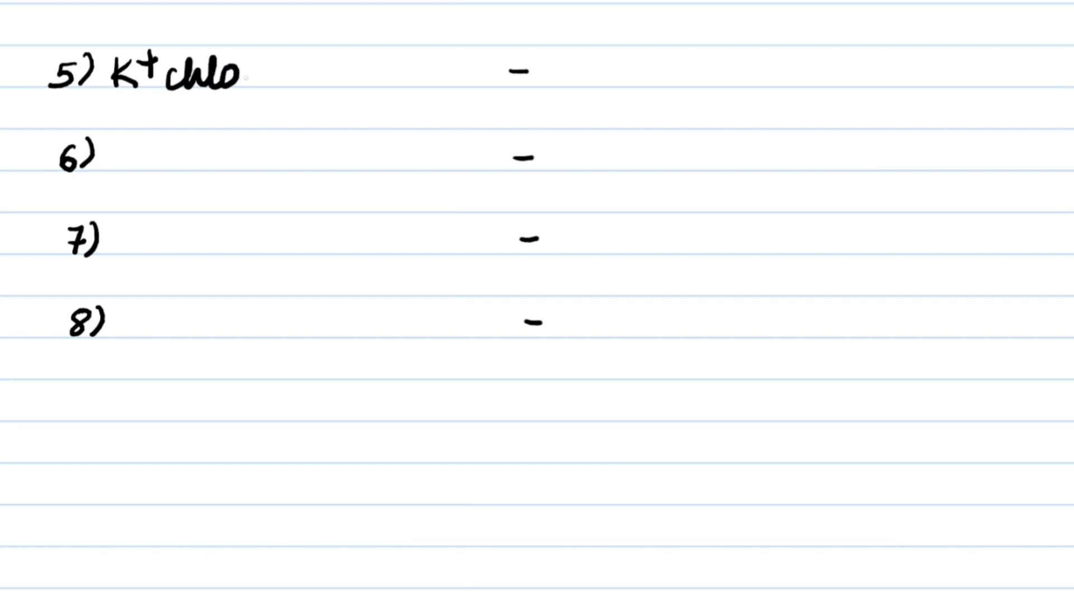
type("rate")
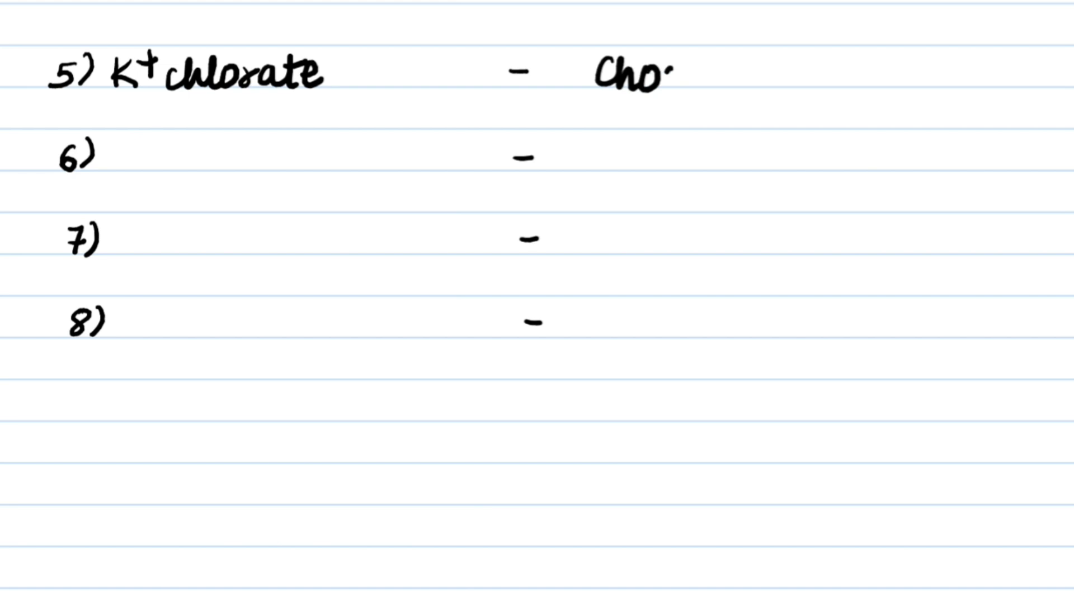
type("clate")
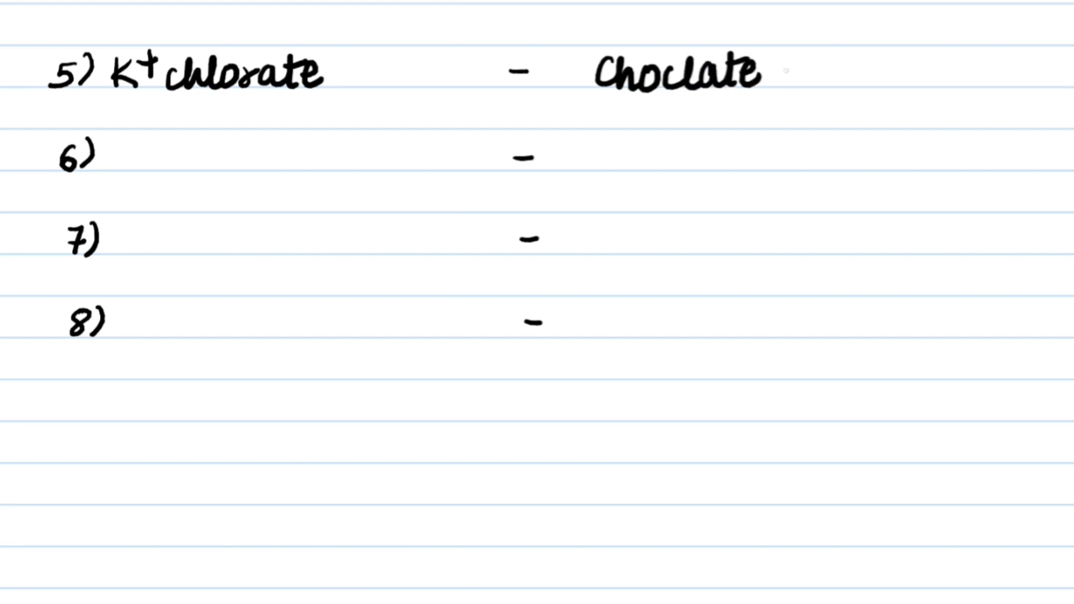
type("Brown")
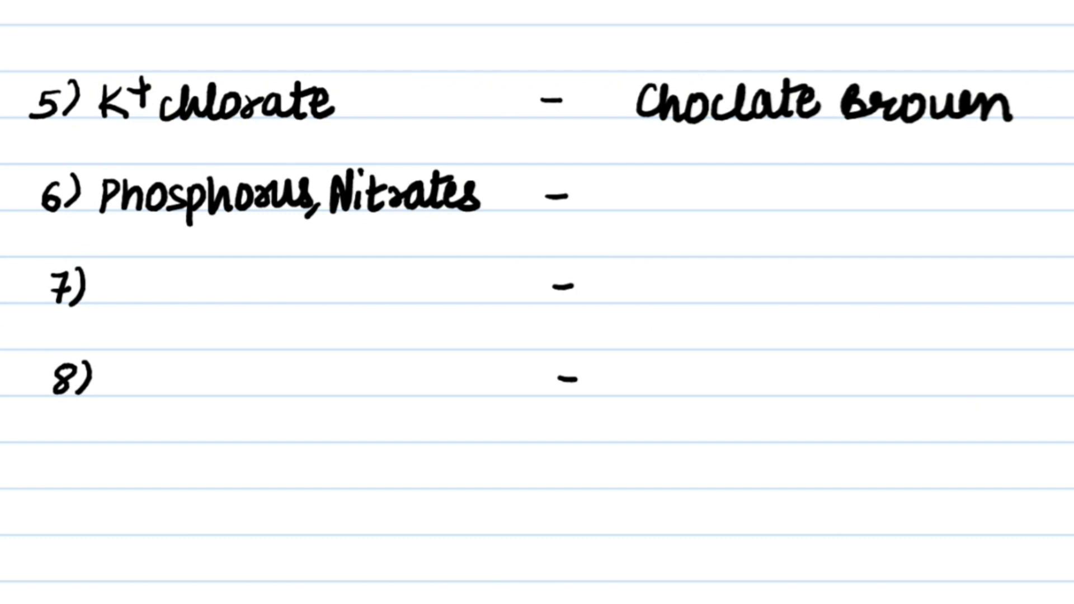
type("Brown")
type("Hydrogen")
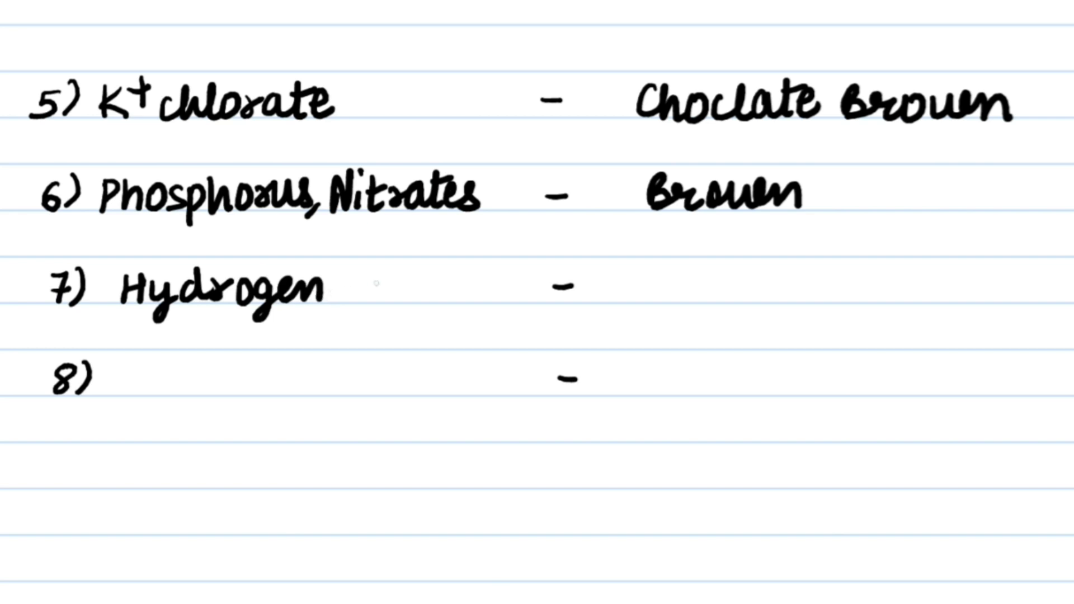
type("Sulphide")
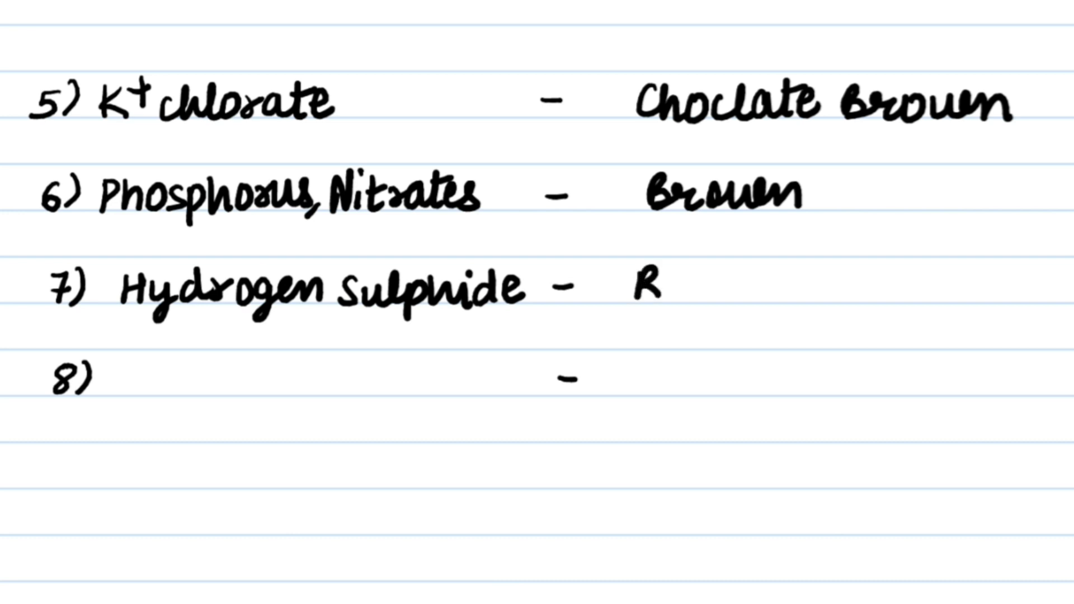
type("Bluish")
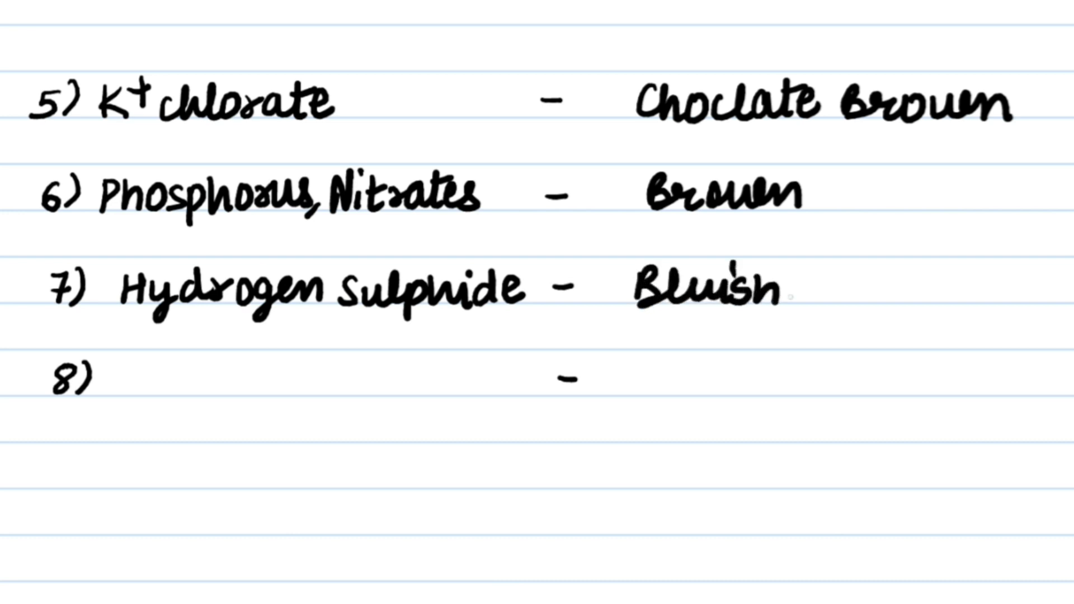
type("green")
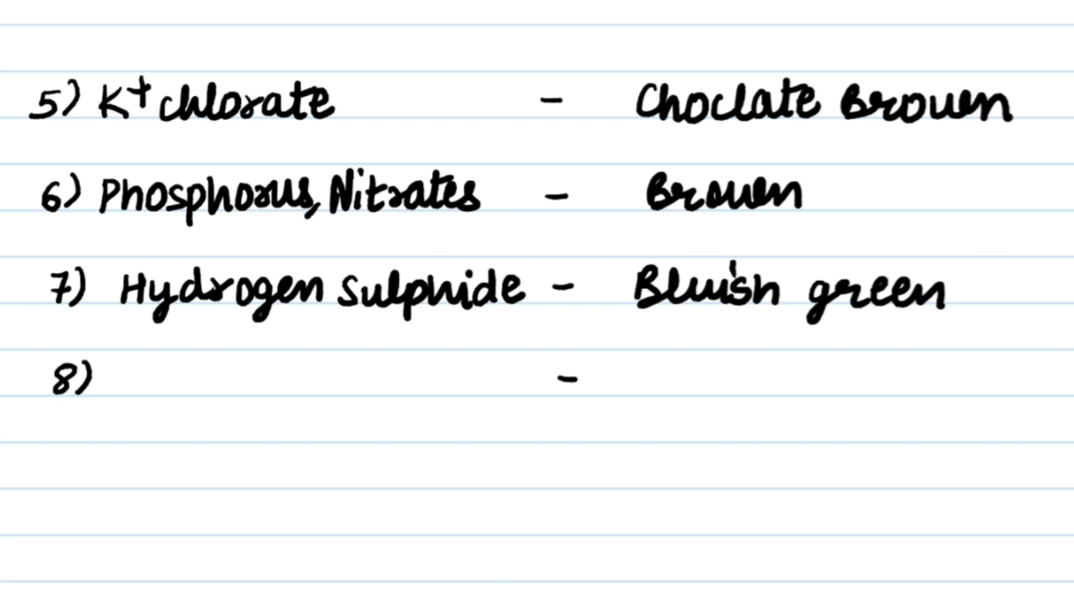
type("Sepl")
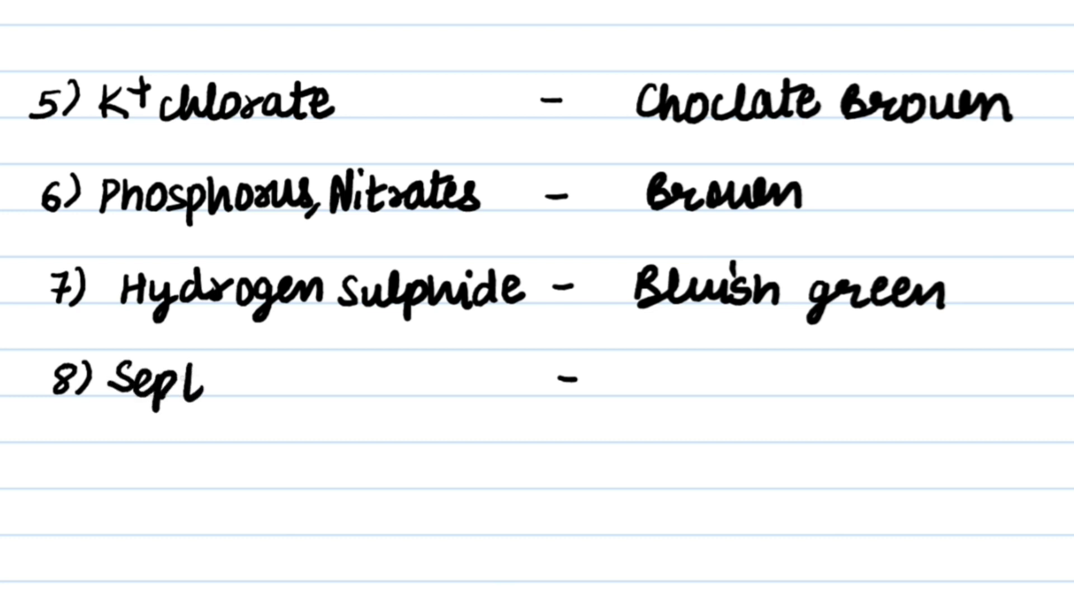
type("tic ab")
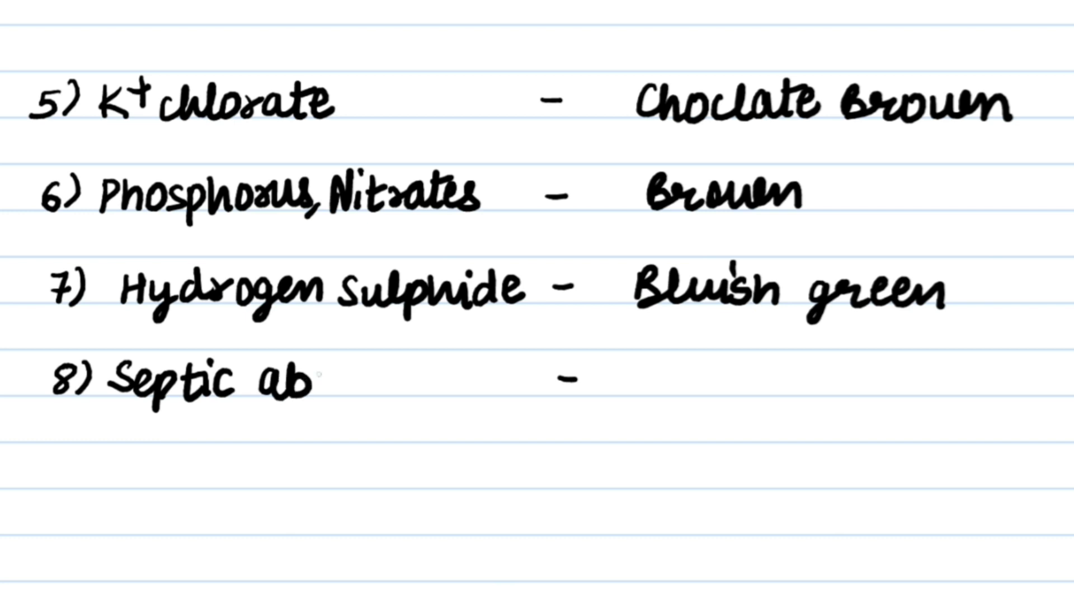
type("ortic")
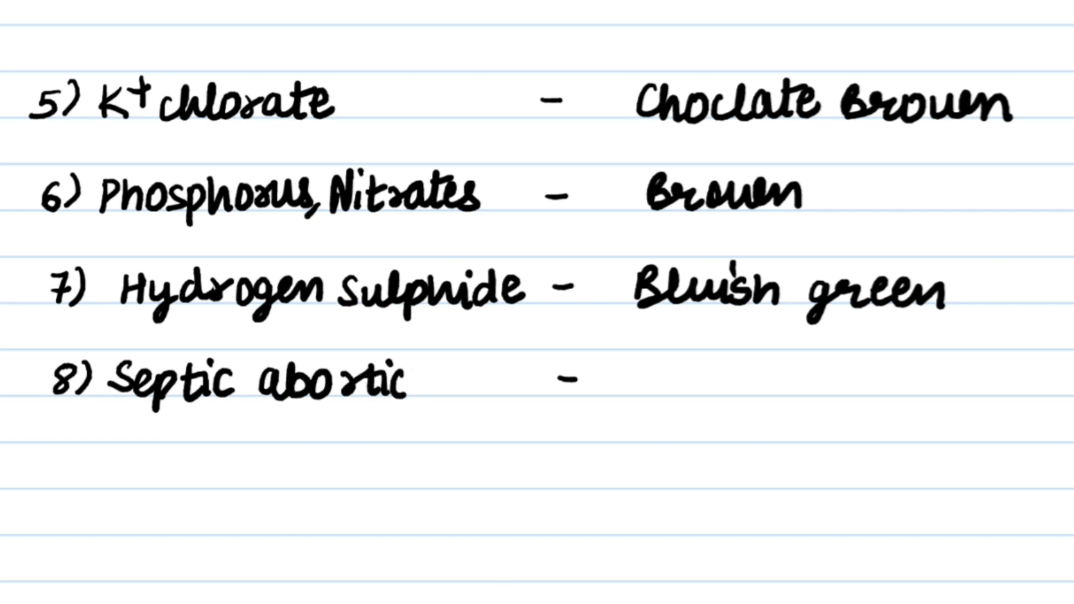